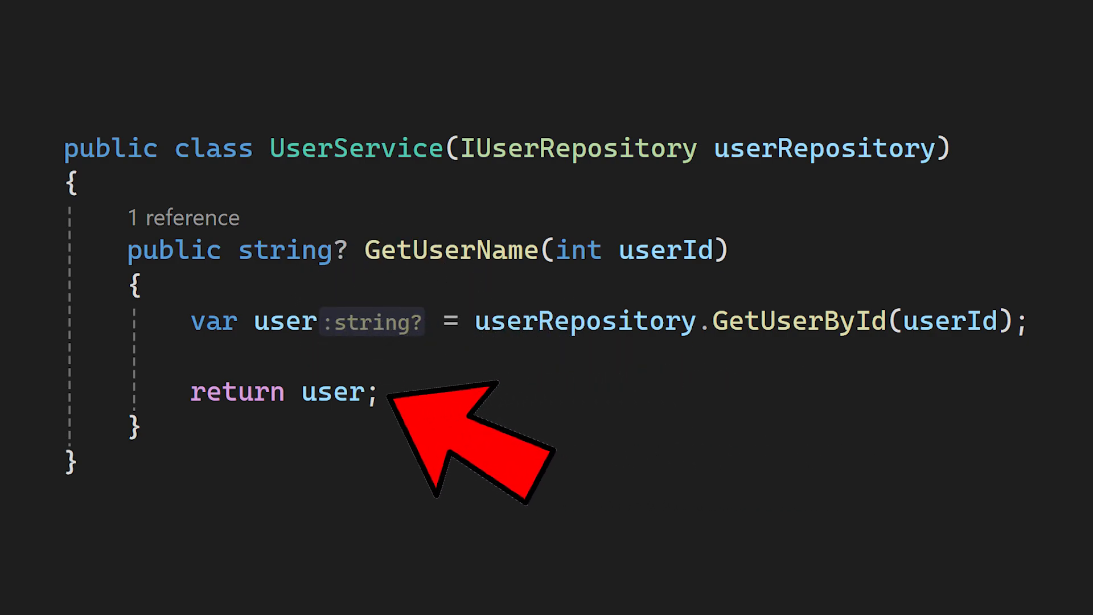
Reference the Mock project from Mock.Tests and begin the ReturnsUsernameFromUserRepository test method.
{"action": "right_click", "coordinate": [565, 96]}
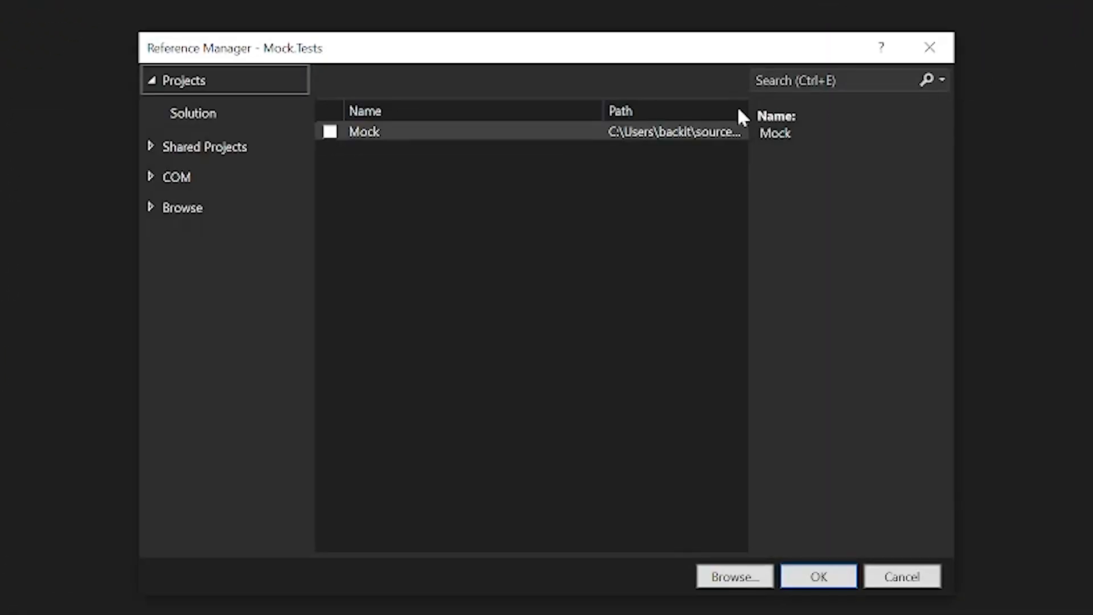
{"action": "left_click", "coordinate": [329, 132]}
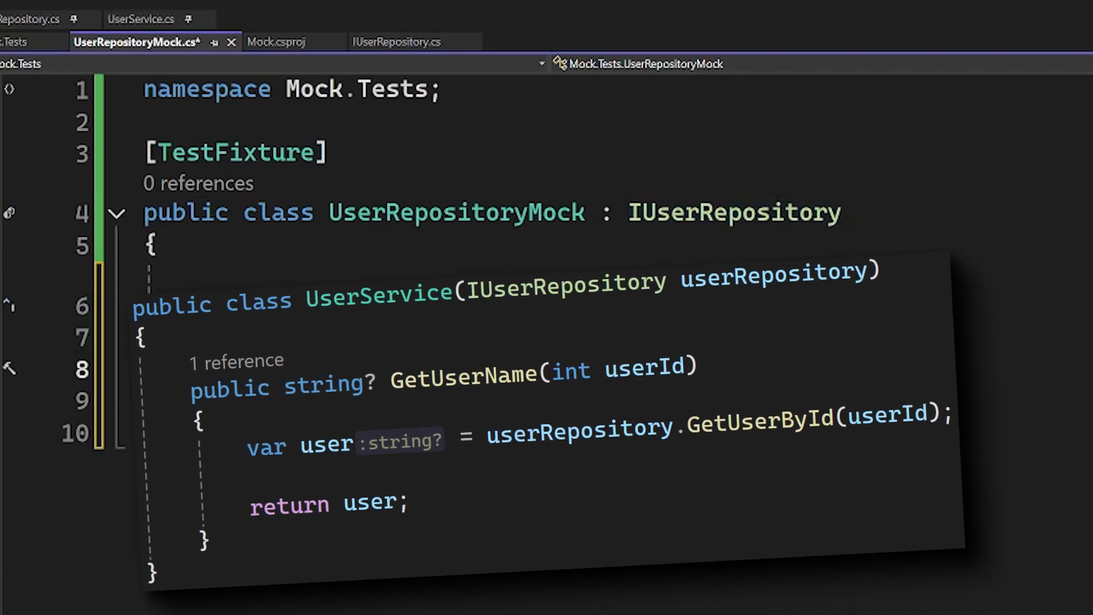
{"action": "type", "text": "ret"}
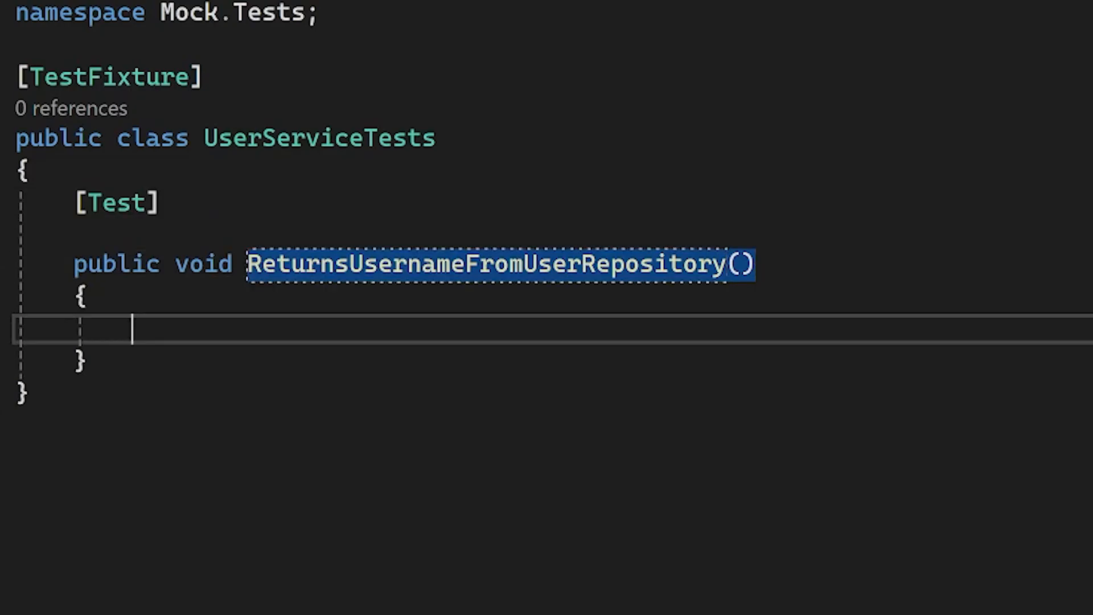
Create a UserRepositoryMock and UserService in the test and get userName via GetUserName.
{"action": "type", "text": "var userRepositoryMock = new UserRepositoryMock();"}
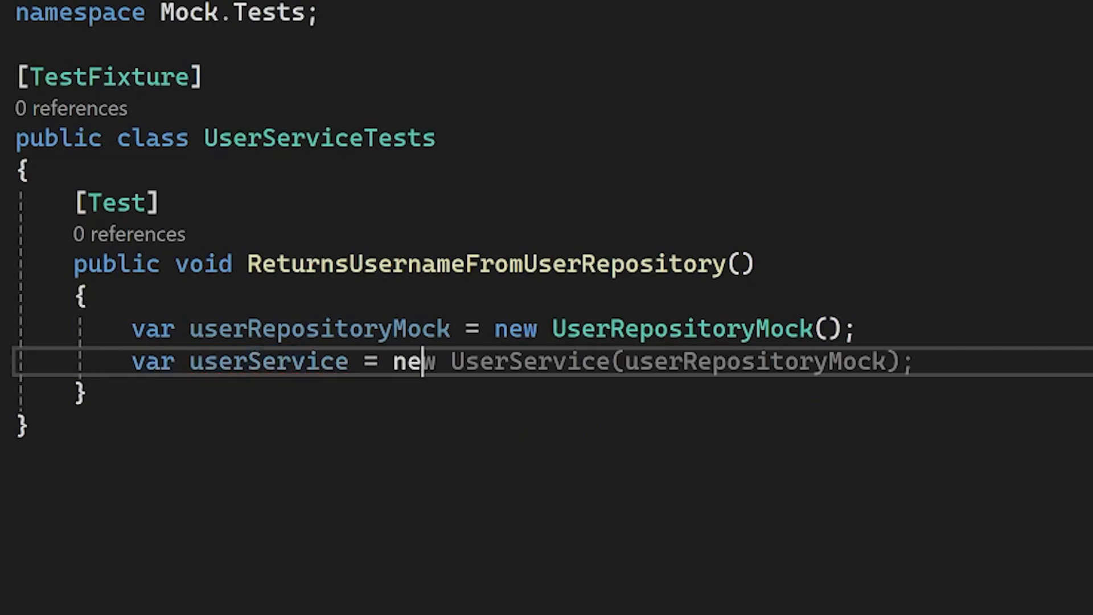
{"action": "type", "text": "var userName = user"}
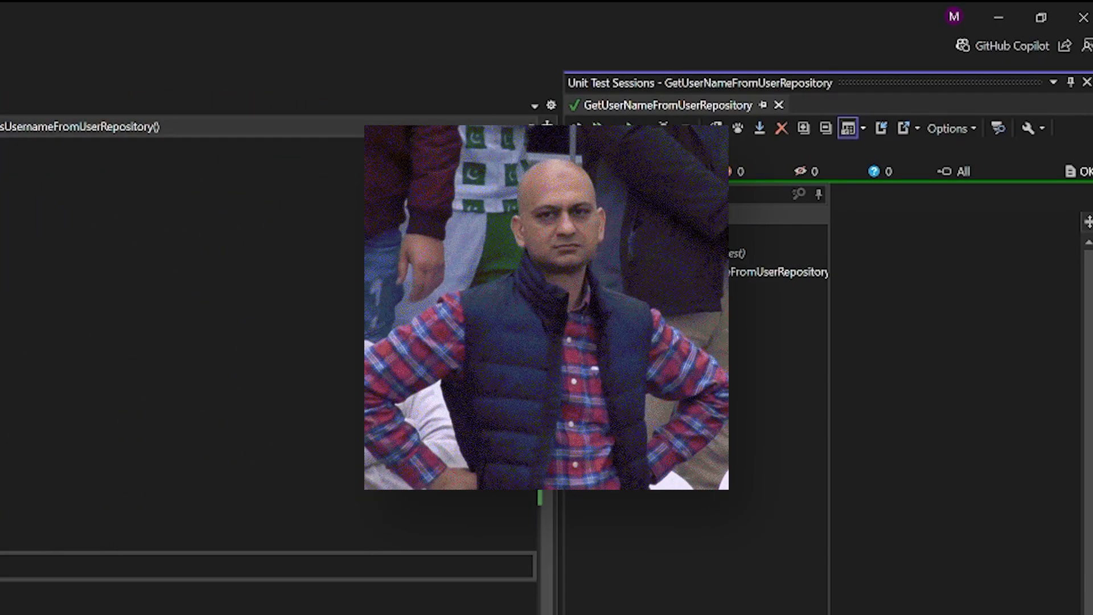
{"action": "type", "text": "return userId switch"}
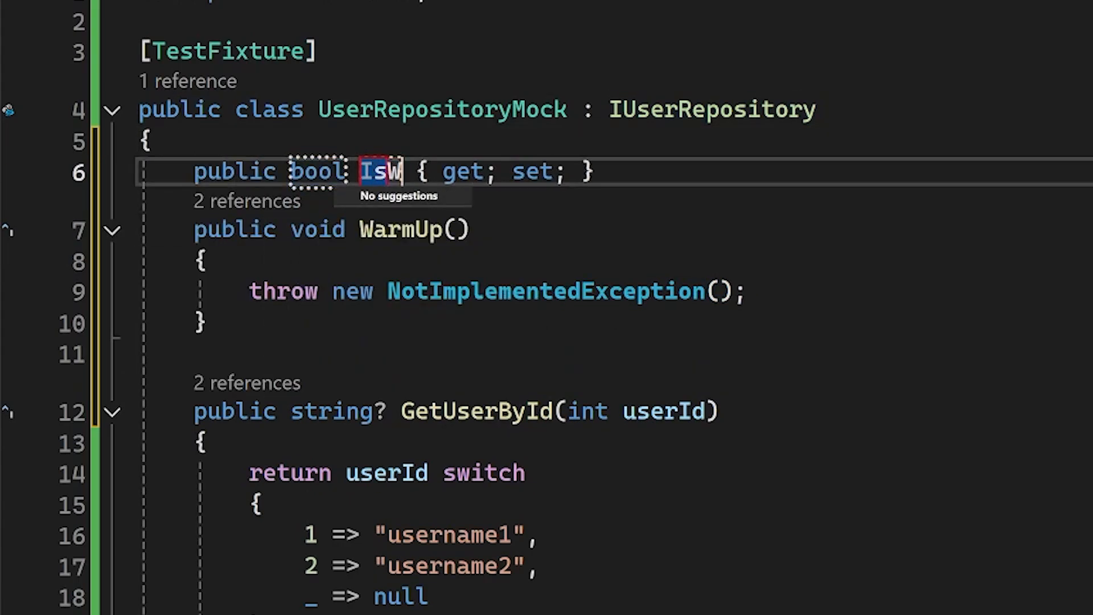
Add the IsWarmUpCalled flag and assert userRepositoryMock.IsWarmUpCalled is true.
{"action": "type", "text": "armUpCalled"}
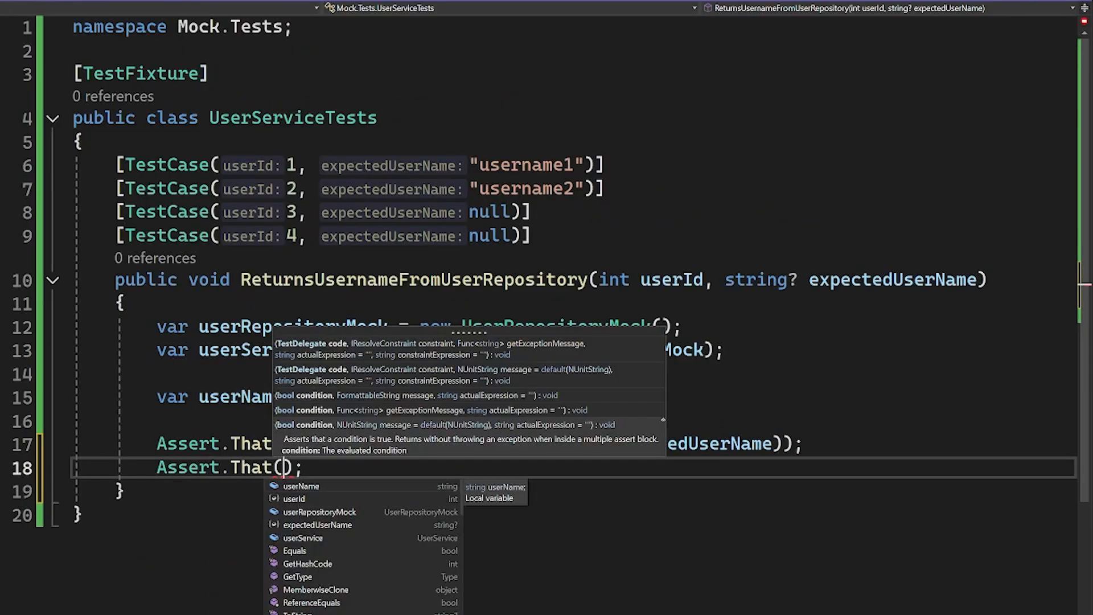
{"action": "type", "text": "userRepositoryMock.IsWarmUpCalled, Is.True)"}
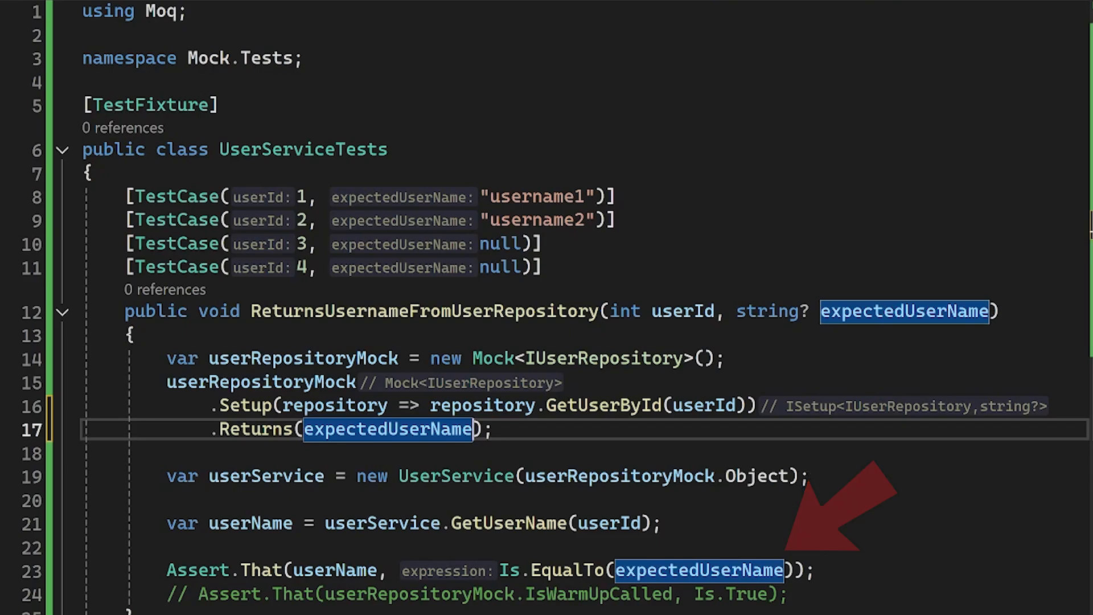
Add userRepositoryMock.Verify(repository => repository.WarmUp()) to the test.
{"action": "type", "text": "userRepositoryMock.Verify();"}
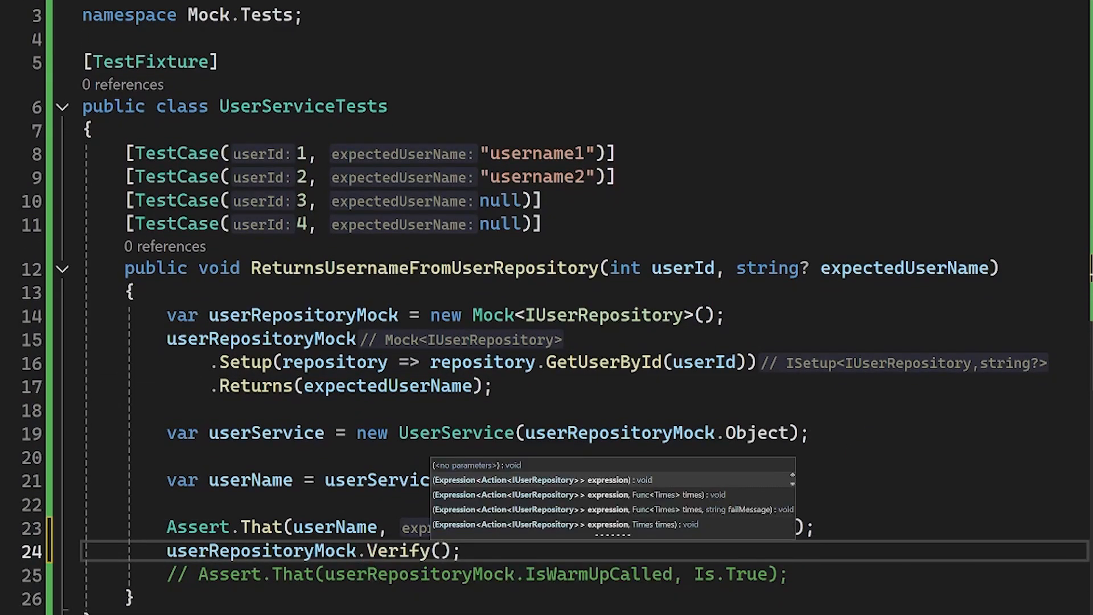
{"action": "type", "text": "repository => repository.WarmUp()"}
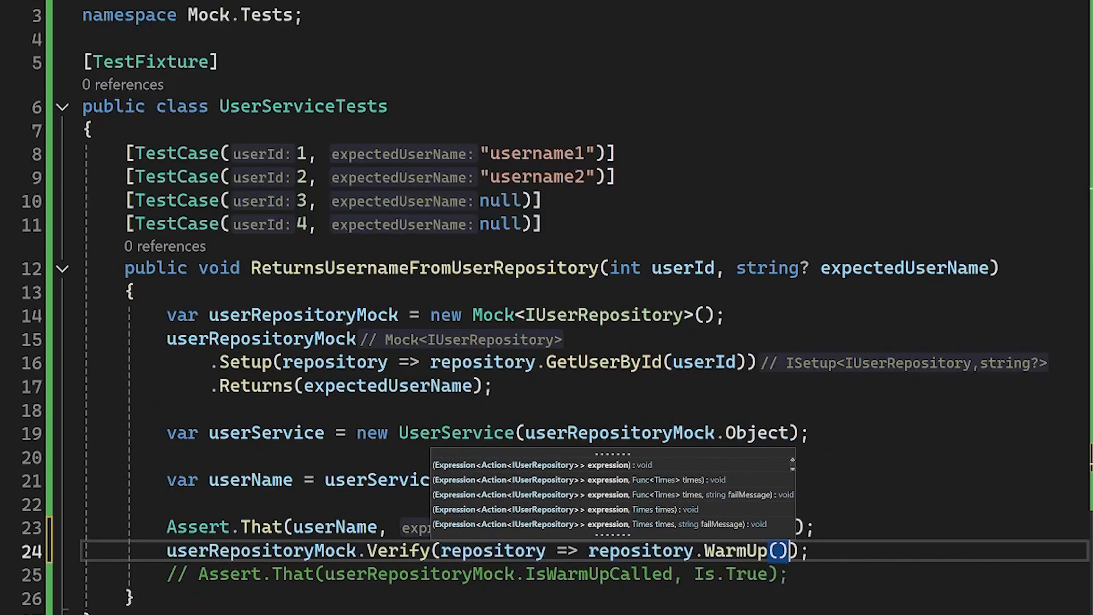